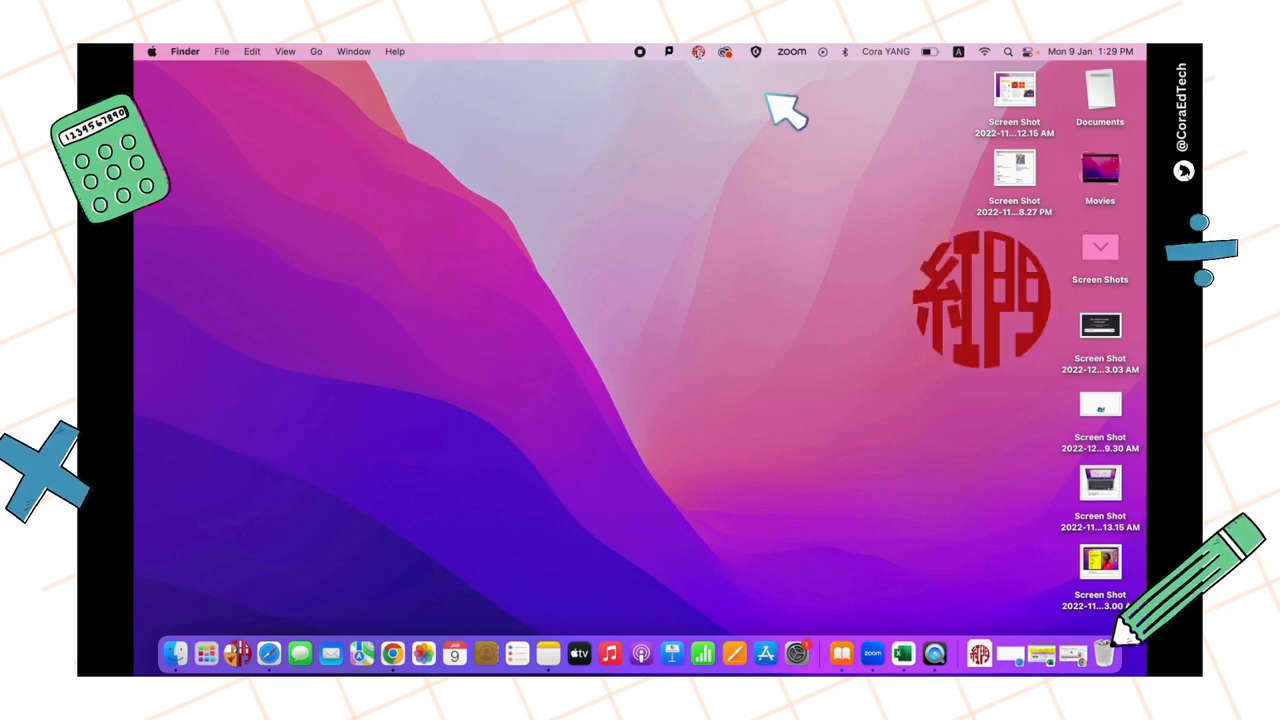
Find Inkscape in RedDoor Store by searching 'inkscap' and start its installation.
{"action": "left_click", "coordinate": [708, 52]}
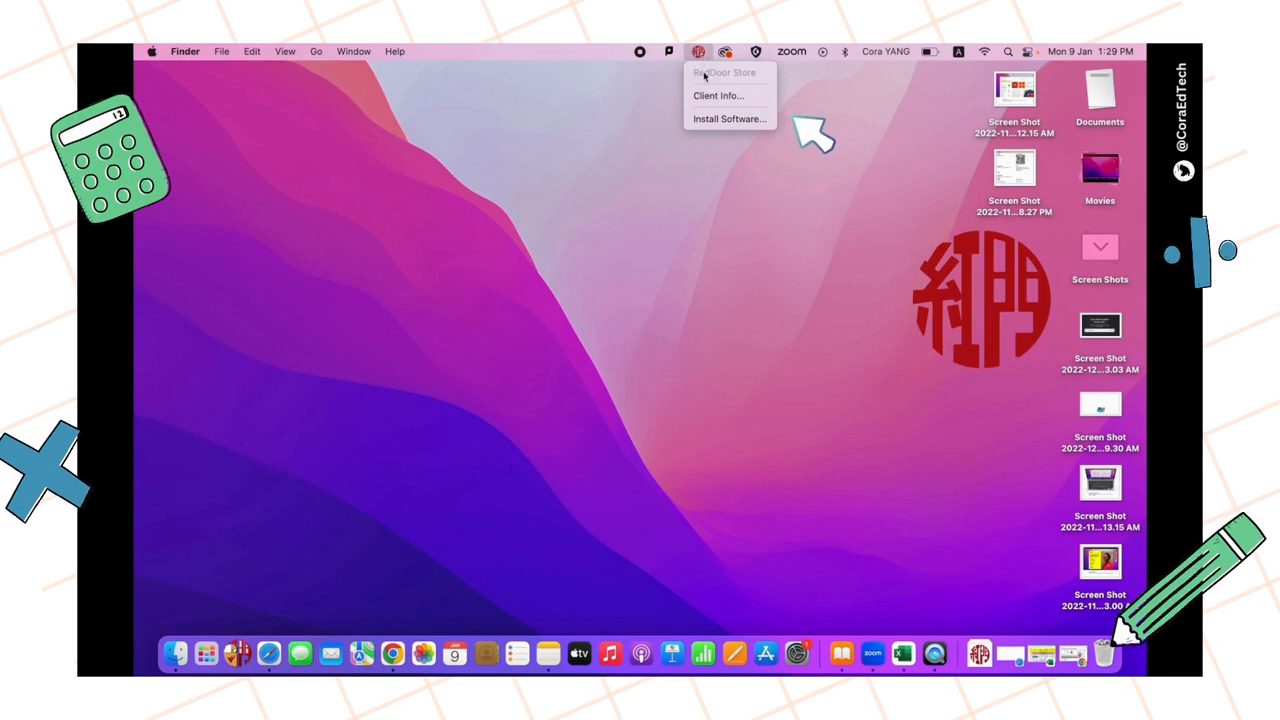
{"action": "mouse_move", "coordinate": [728, 118]}
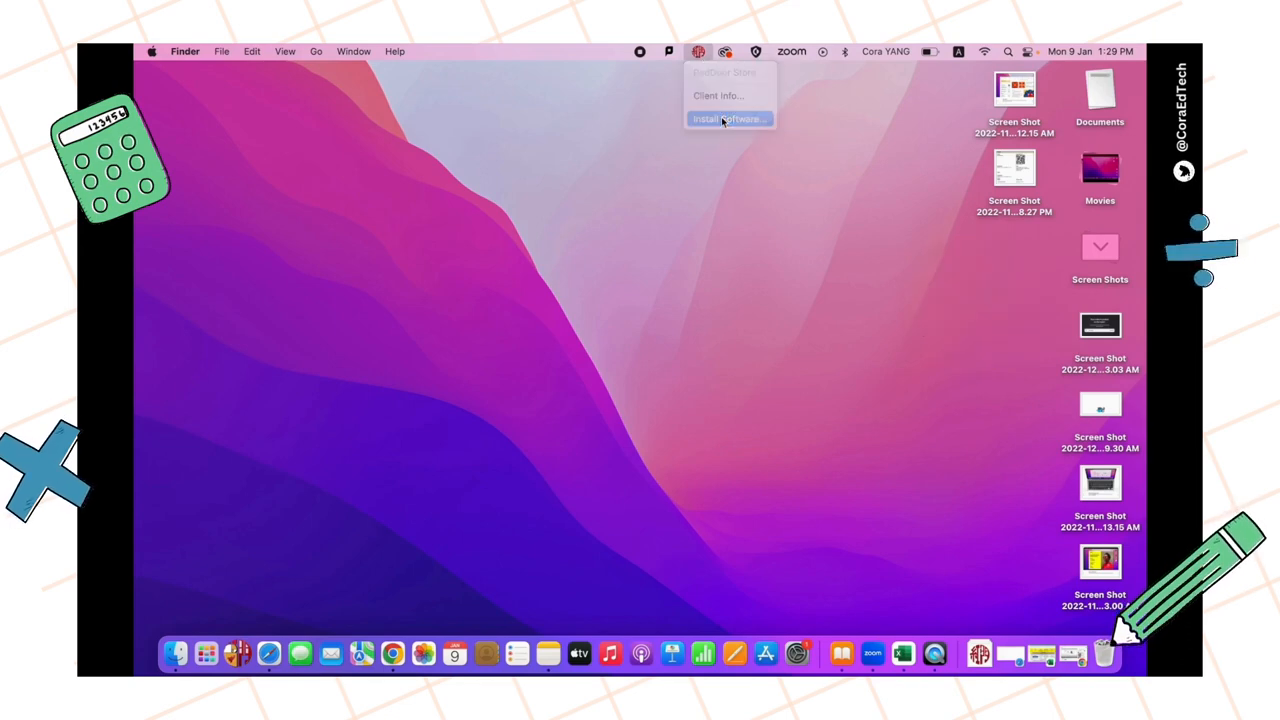
{"action": "left_click", "coordinate": [724, 120]}
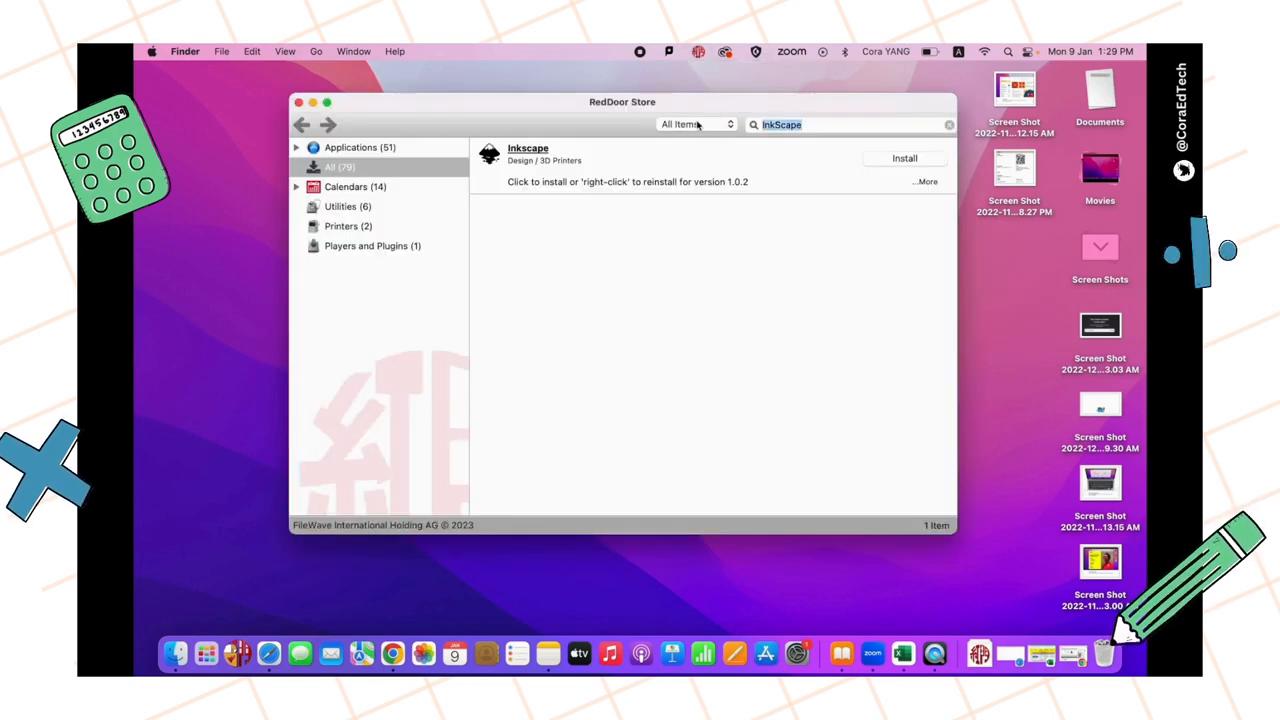
{"action": "type", "text": "inkscap"}
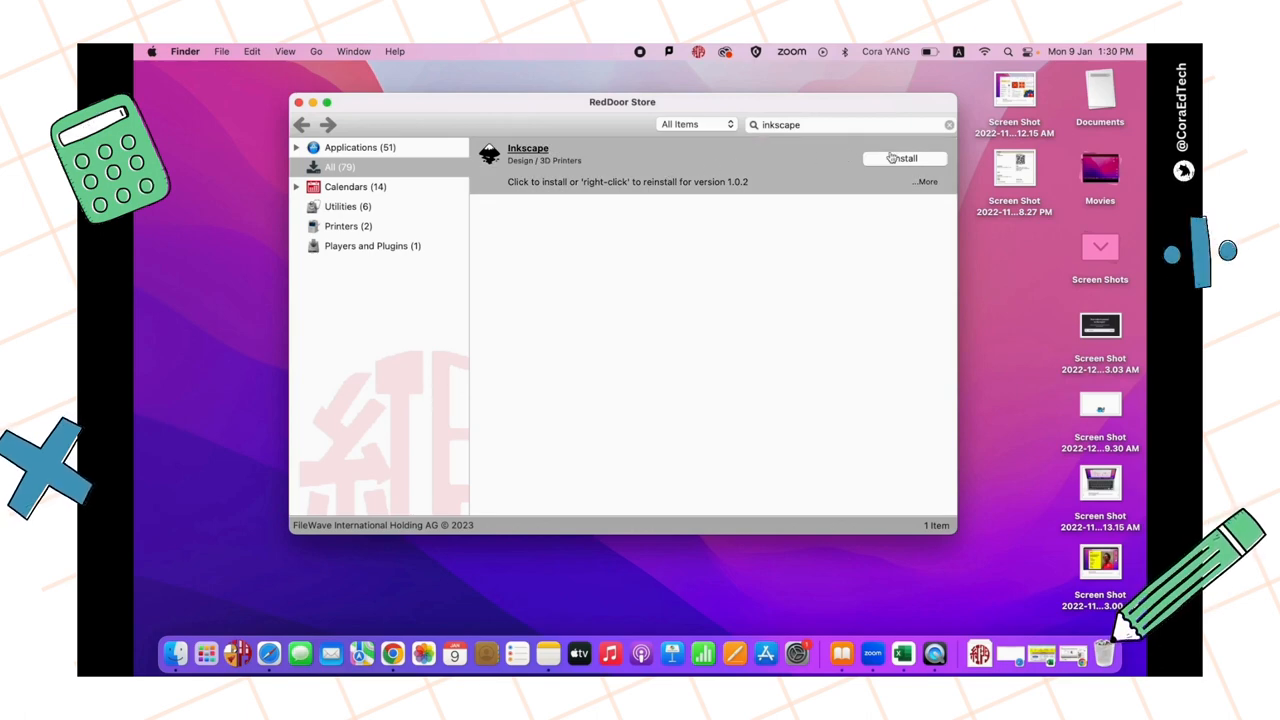
{"action": "left_click", "coordinate": [904, 158]}
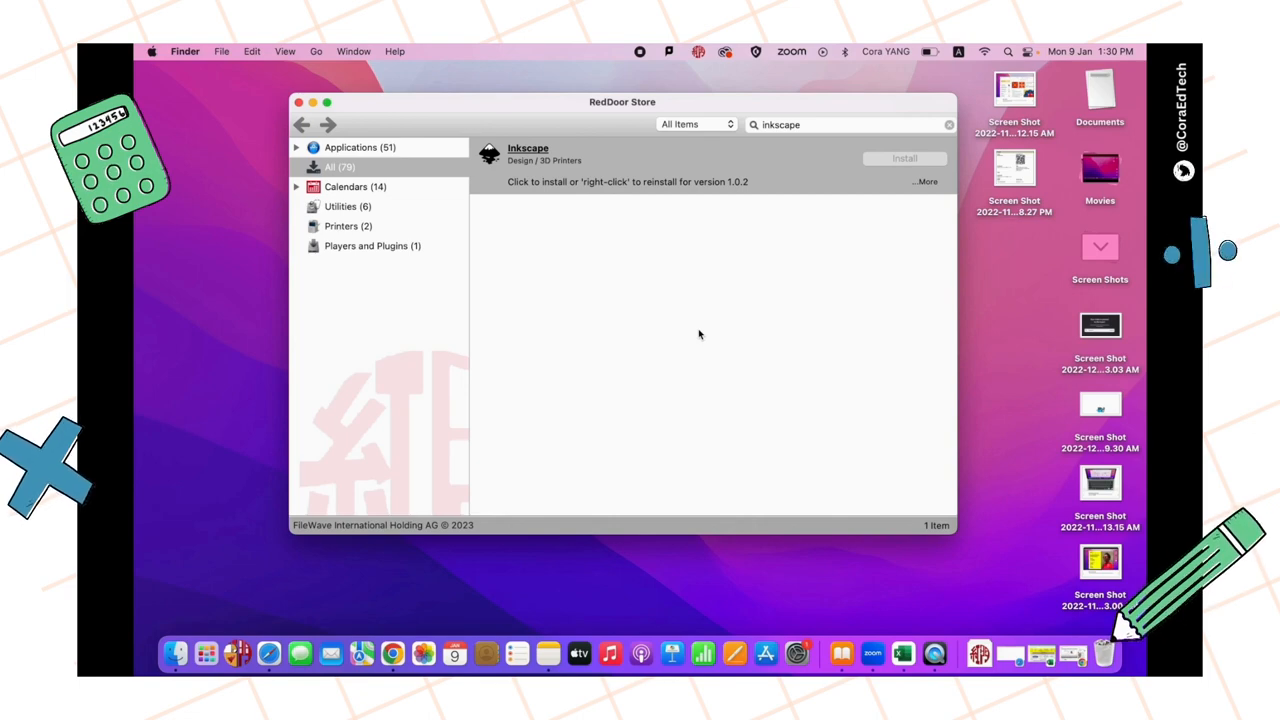
Launch Inkscape from Finder's Applications folder.
{"action": "left_click", "coordinate": [904, 158]}
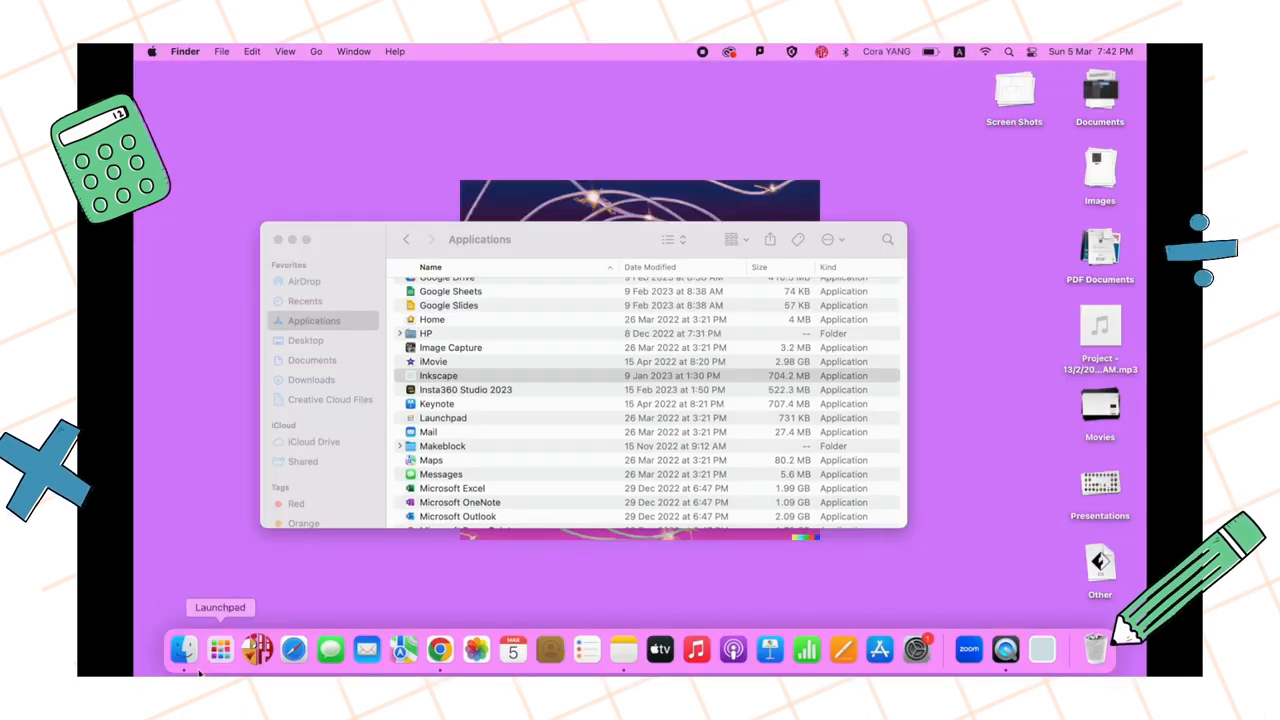
{"action": "left_click", "coordinate": [438, 376]}
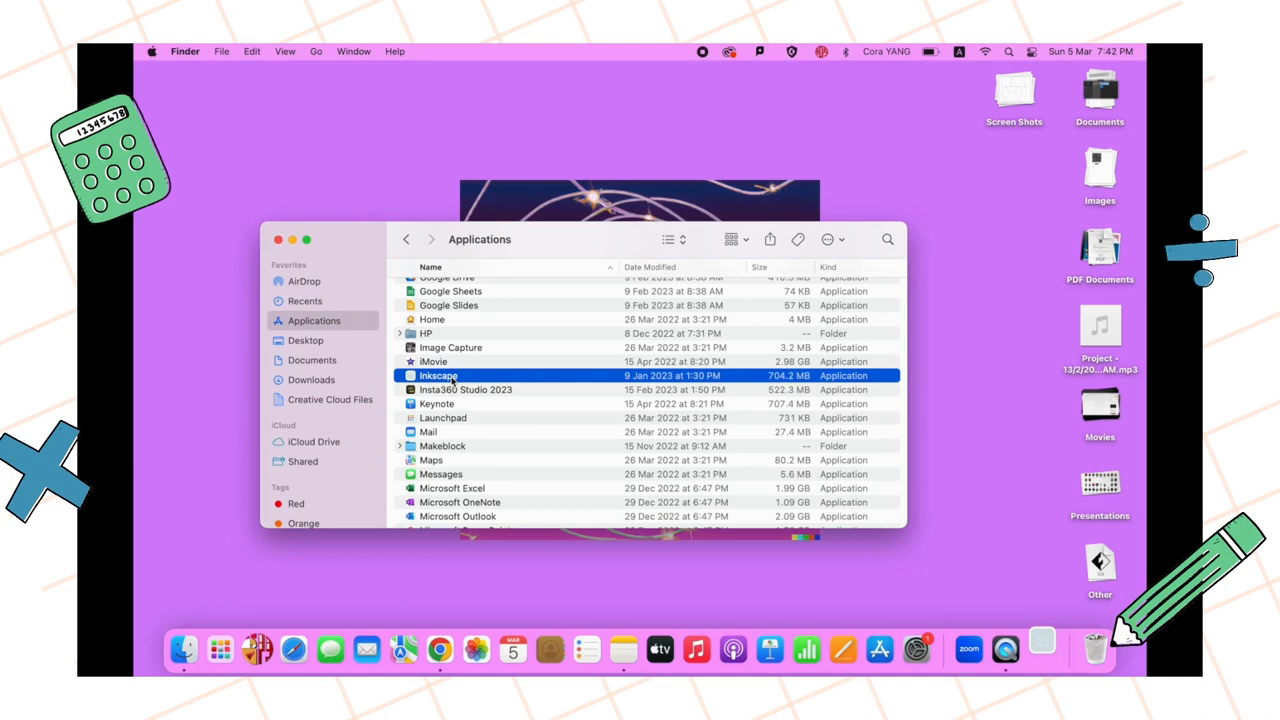
{"action": "double_click", "coordinate": [438, 376]}
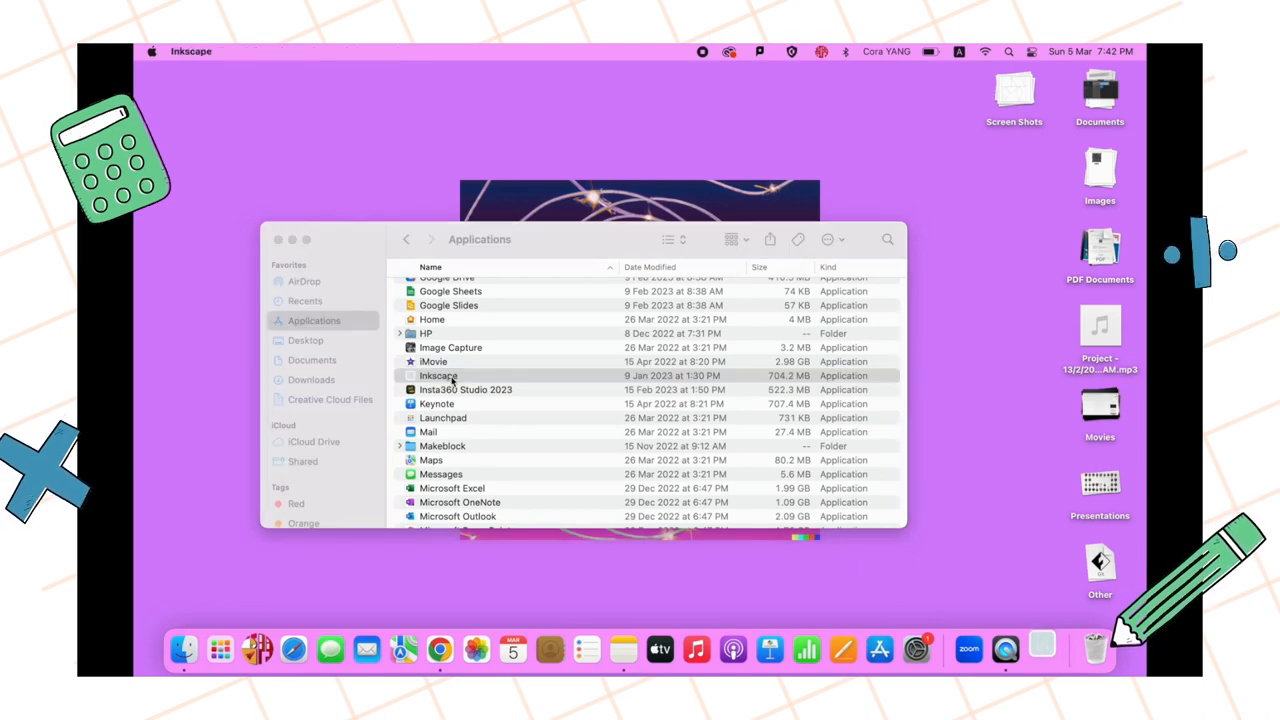
{"action": "double_click", "coordinate": [440, 376]}
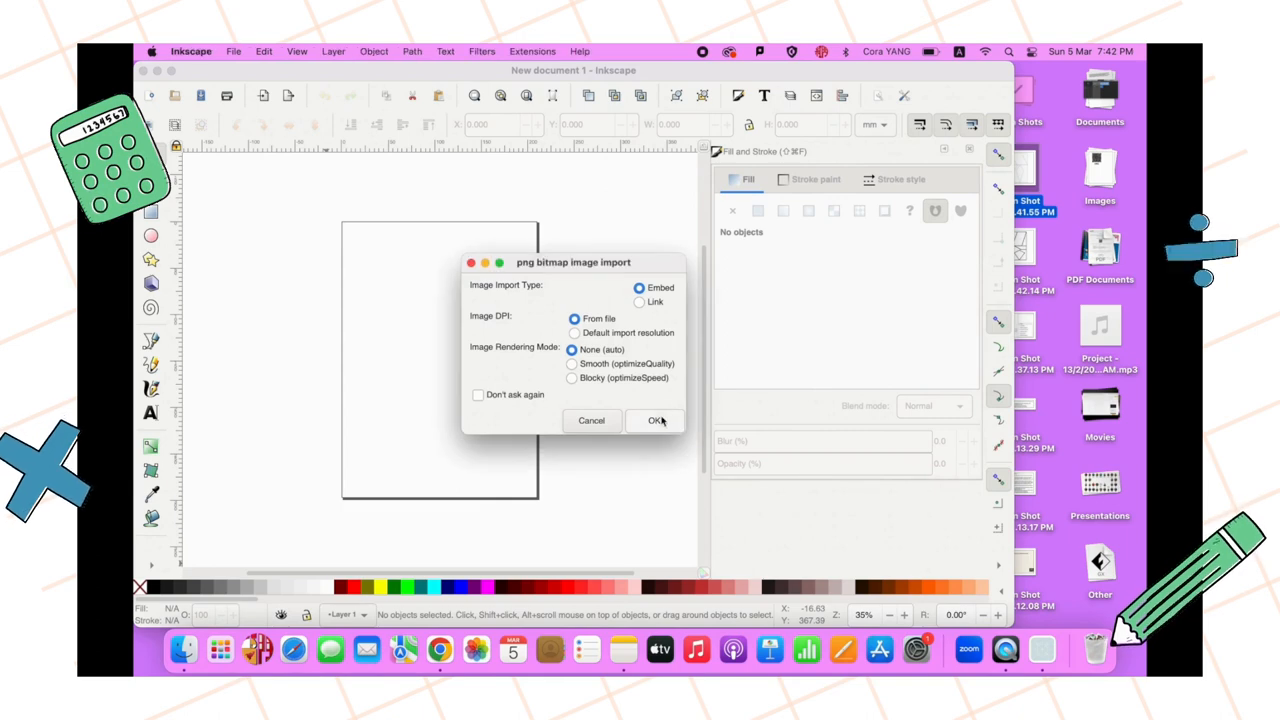
Import the screenshot as embedded and trace it into vector paths with Trace Bitmap.
{"action": "left_click", "coordinate": [654, 420]}
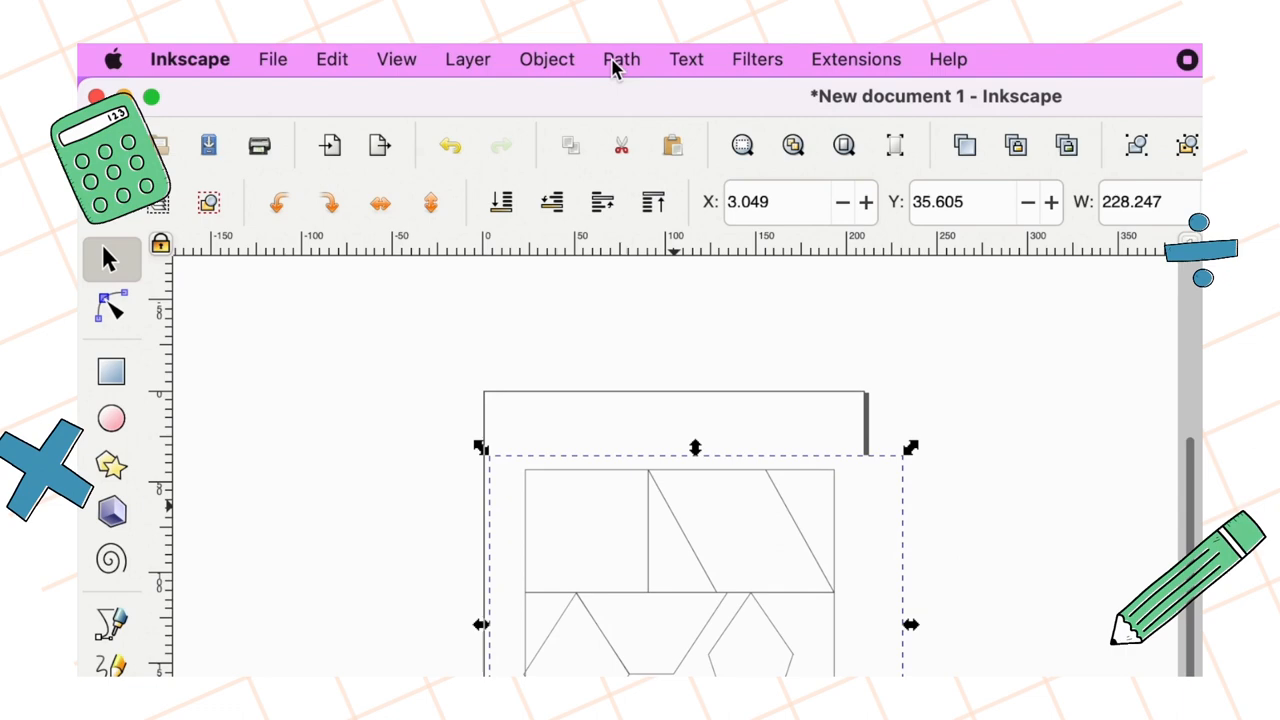
{"action": "left_click", "coordinate": [620, 60]}
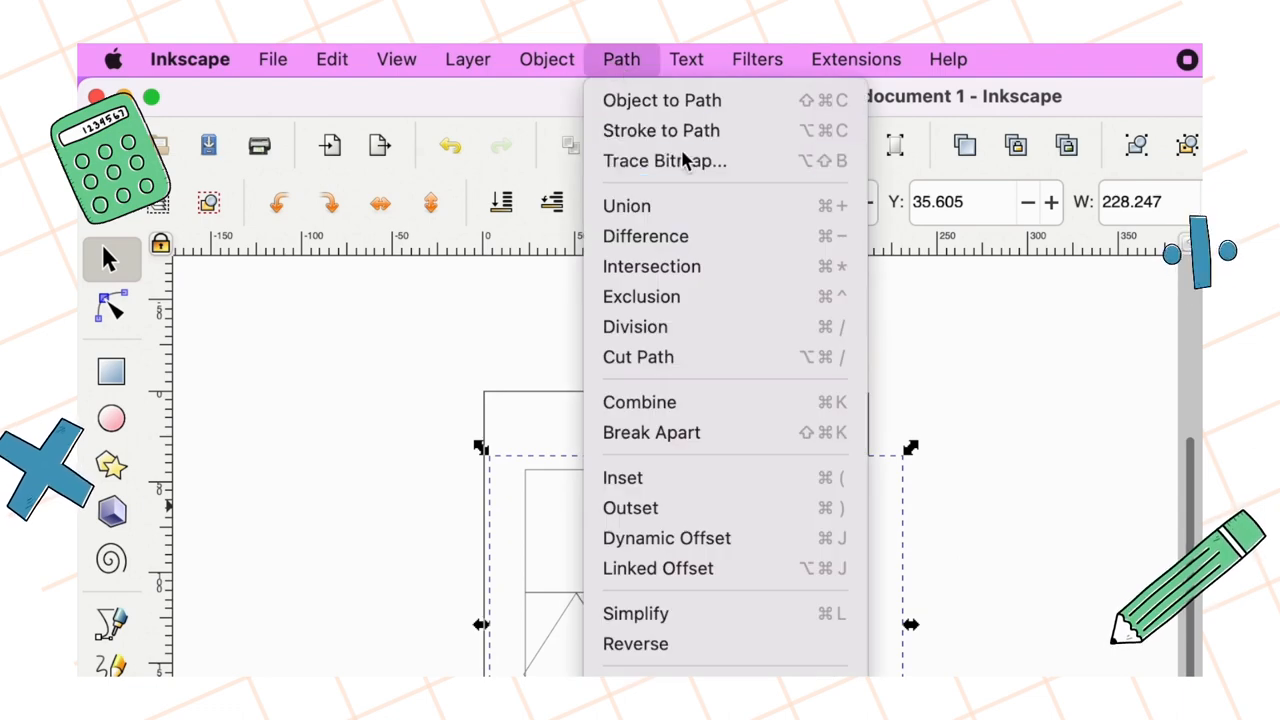
{"action": "left_click", "coordinate": [664, 160]}
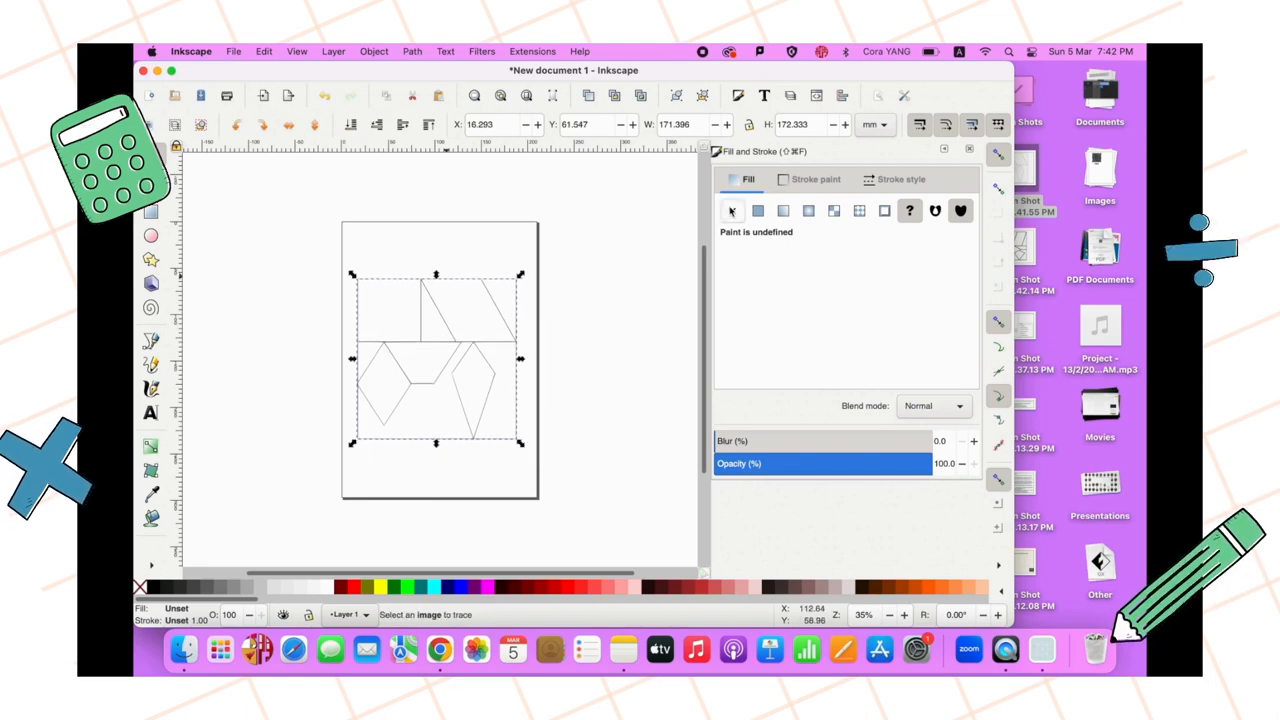
Give the traced shapes no fill and a flat red stroke 1 mm wide.
{"action": "left_click", "coordinate": [816, 180]}
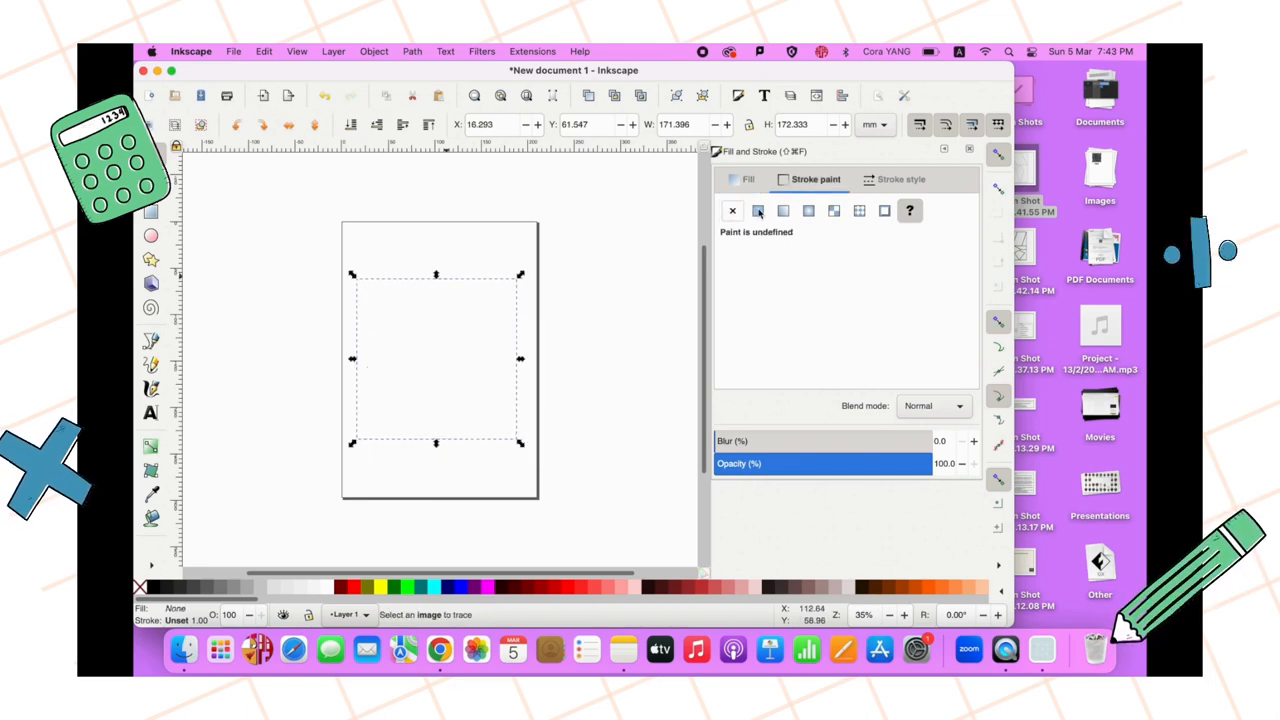
{"action": "left_click", "coordinate": [756, 210]}
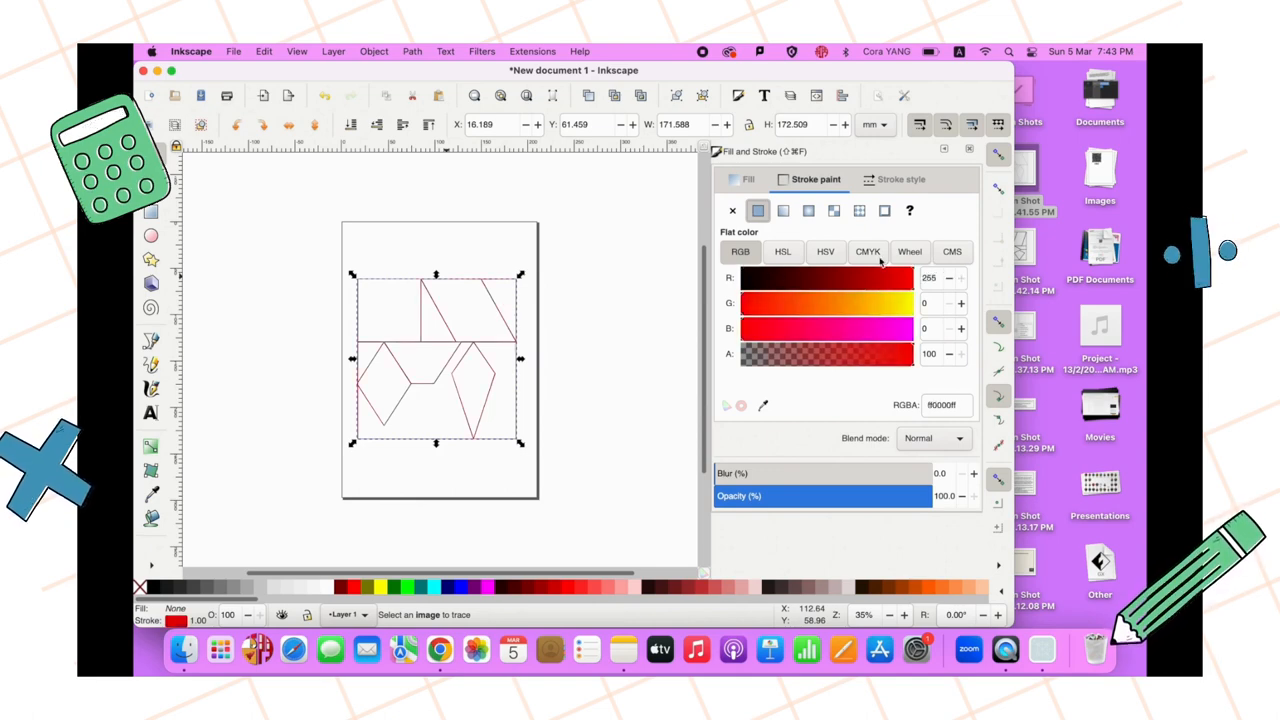
{"action": "left_click", "coordinate": [900, 180]}
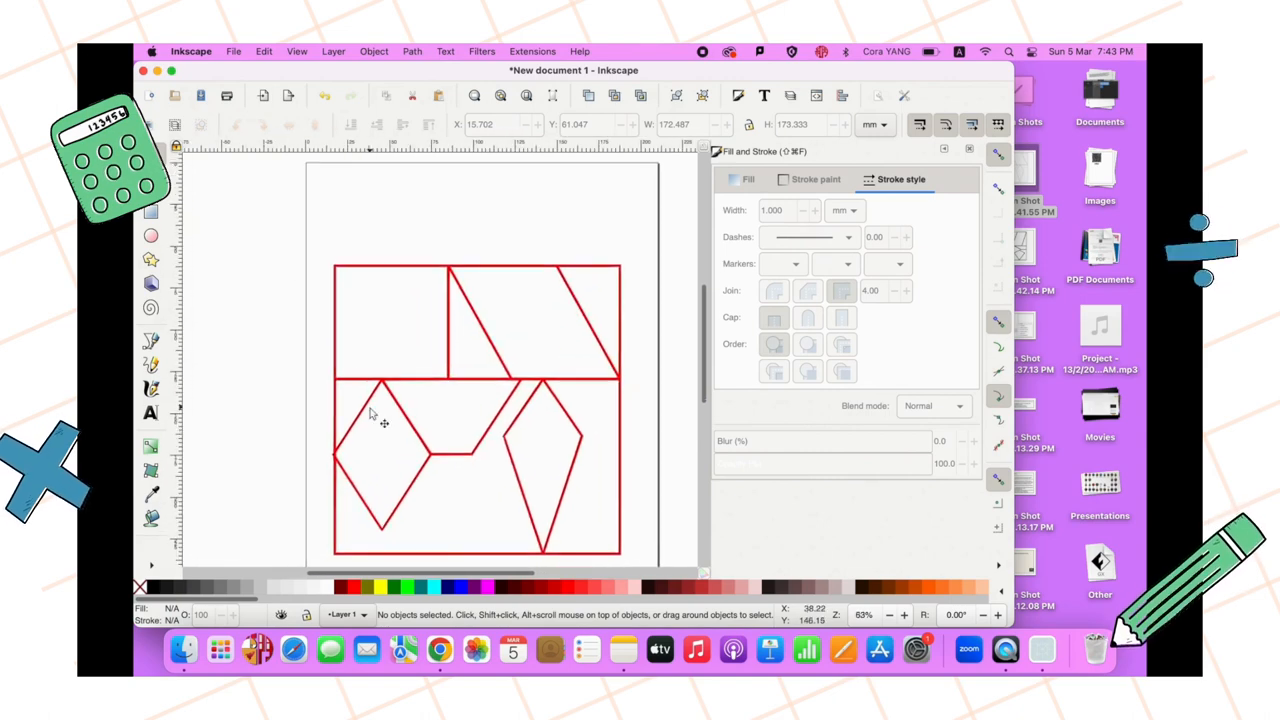
Save the drawing as YourName.svg on the Desktop.
{"action": "left_click", "coordinate": [232, 52]}
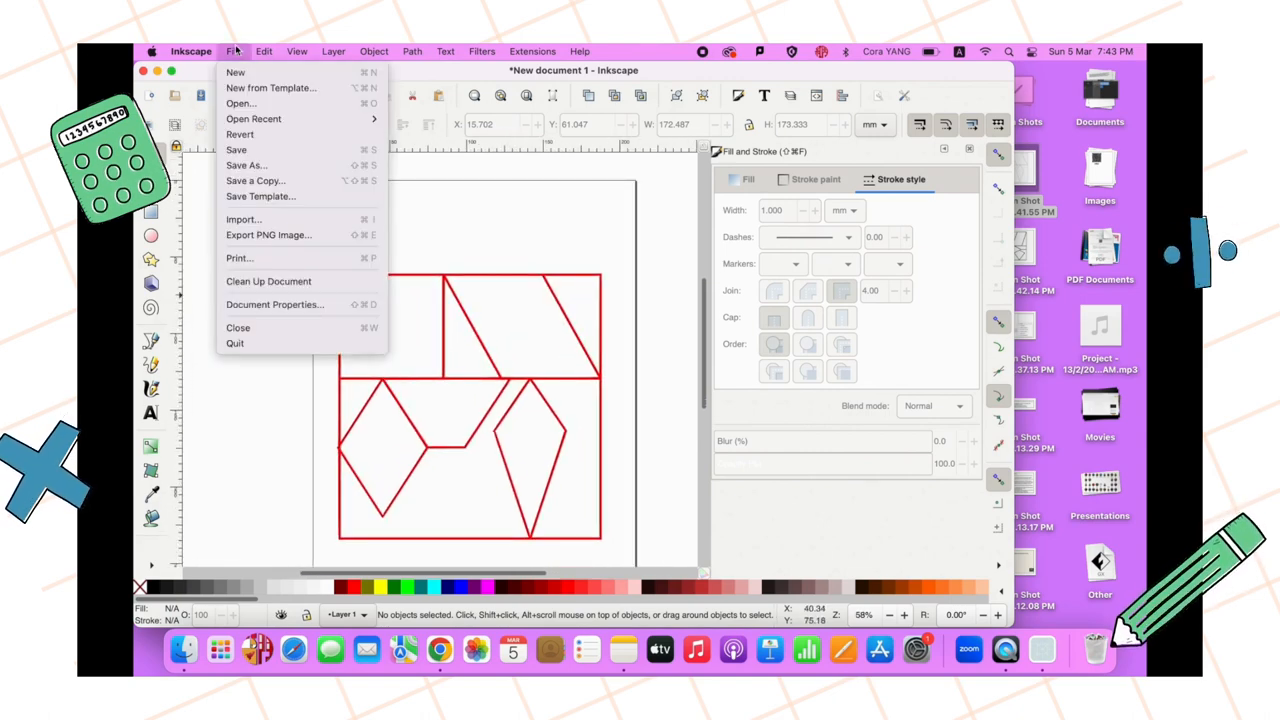
{"action": "mouse_move", "coordinate": [270, 258]}
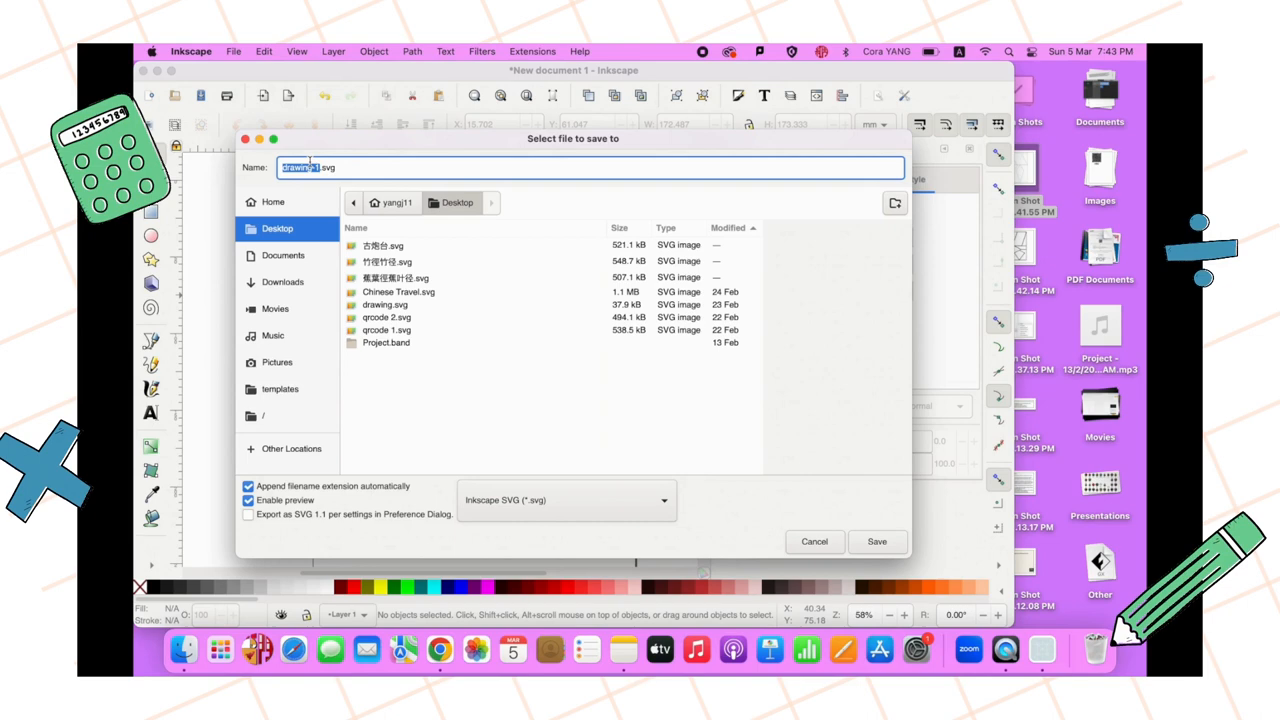
{"action": "type", "text": "YourName.svg"}
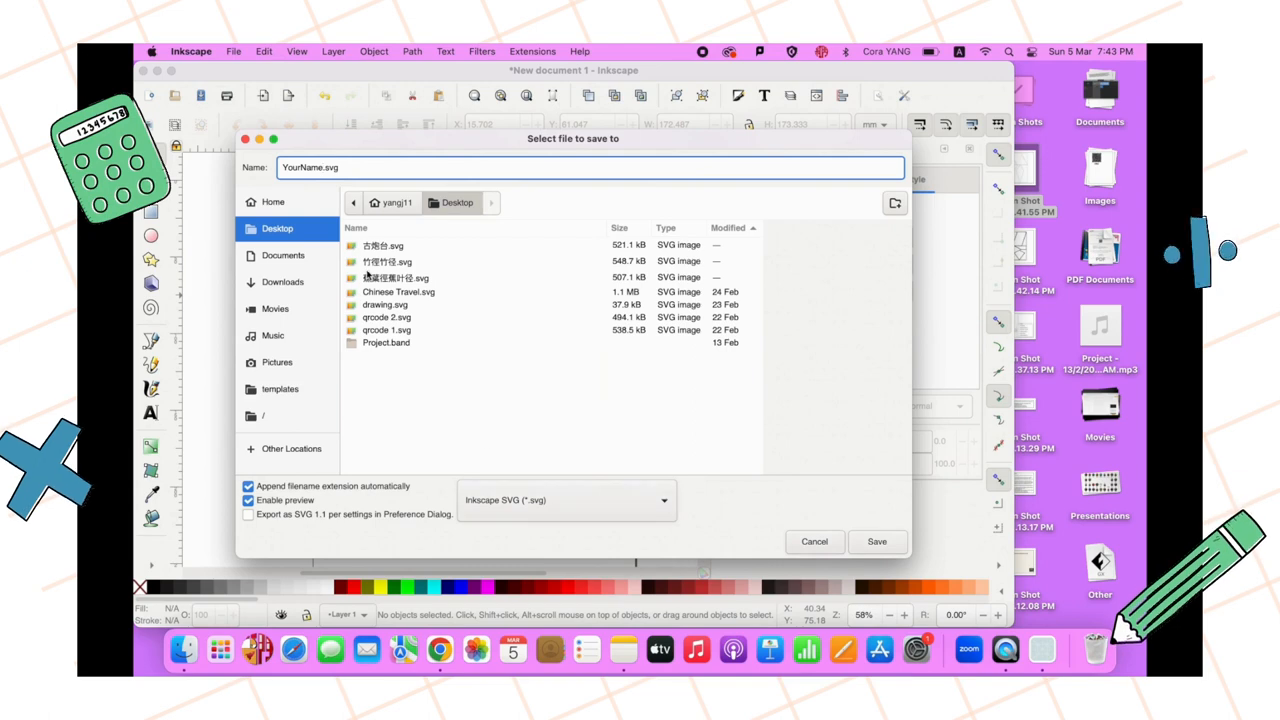
{"action": "left_click", "coordinate": [876, 542]}
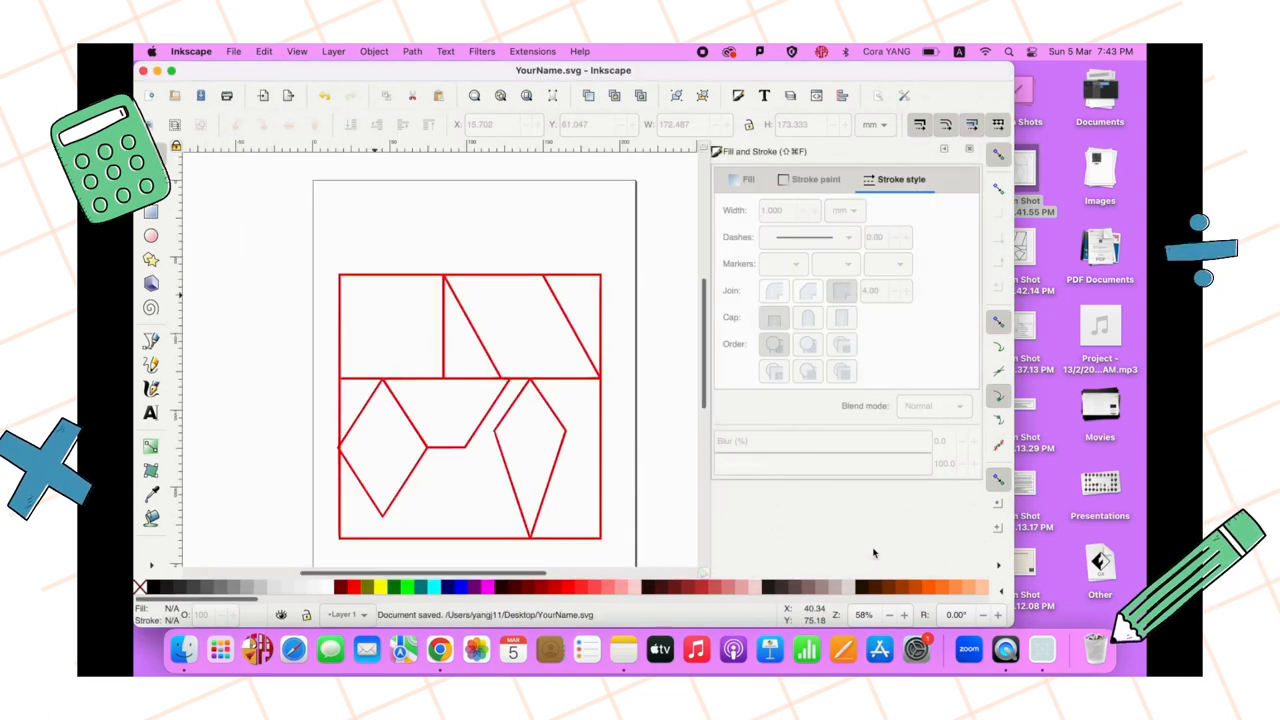